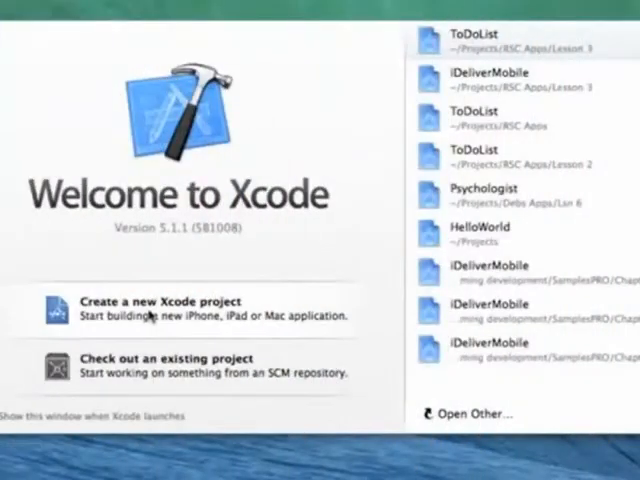
# Start a new Empty Application iOS project named ShowStandards with class prefix RSC
pyautogui.click(158, 304)
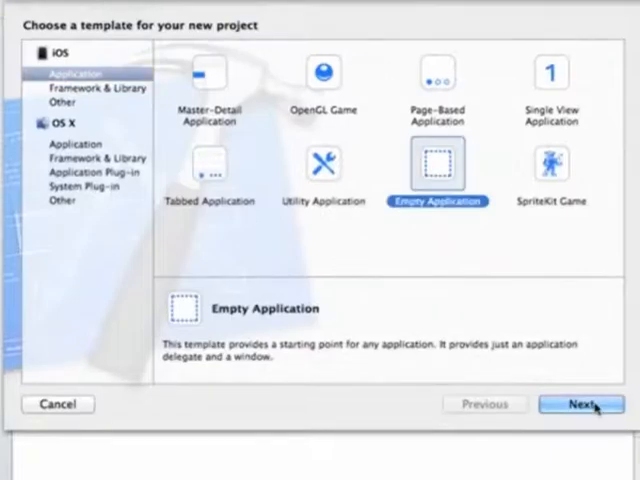
pyautogui.click(580, 404)
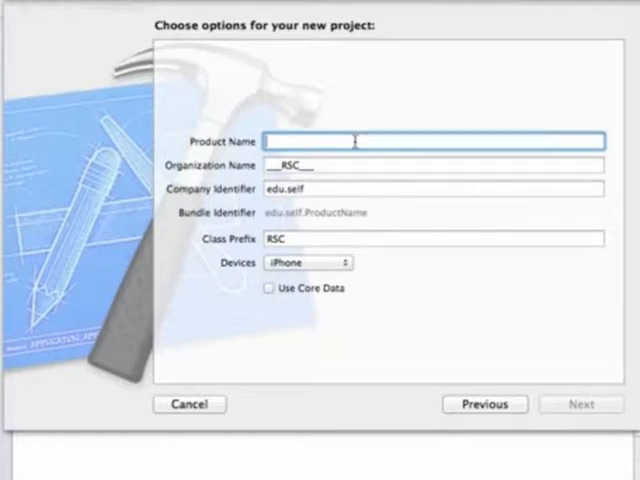
pyautogui.write('ShowIt')
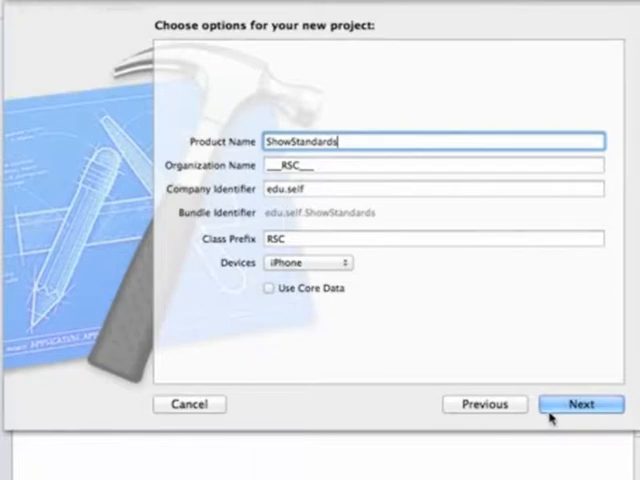
pyautogui.click(588, 404)
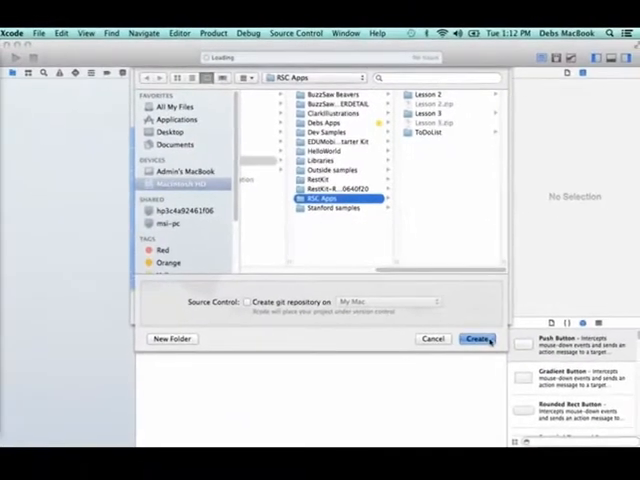
# Create the project, then add an iPhone storyboard file named MainShowStandards via the User Interface templates
pyautogui.click(474, 340)
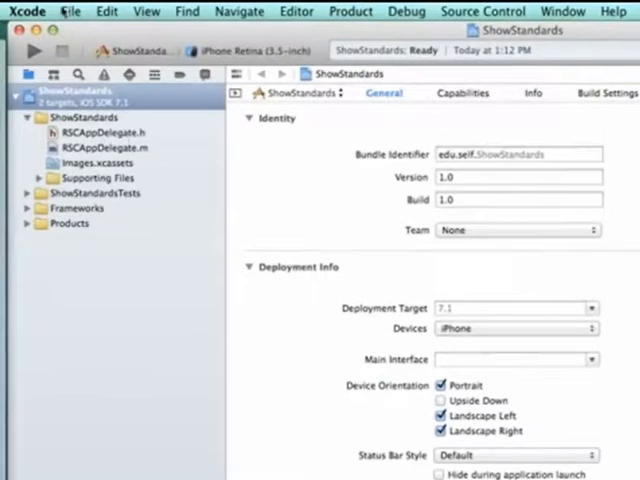
pyautogui.click(68, 12)
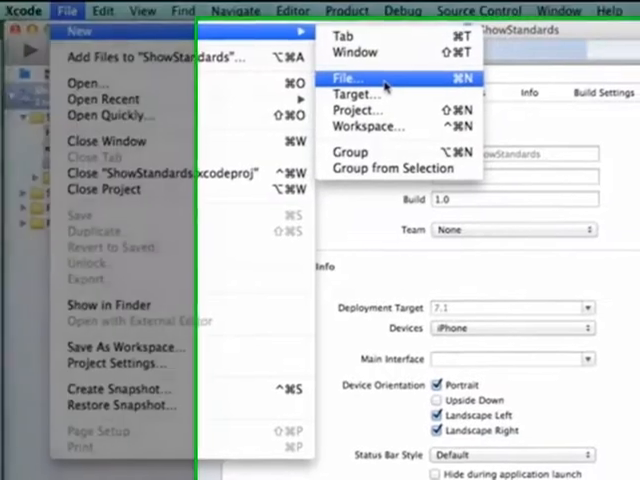
pyautogui.click(348, 76)
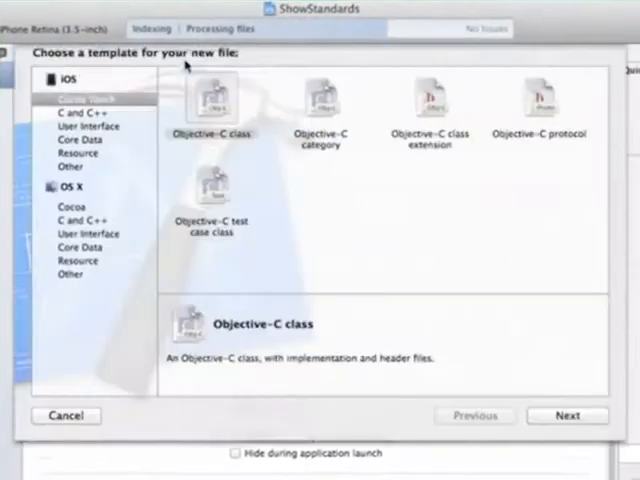
pyautogui.click(88, 142)
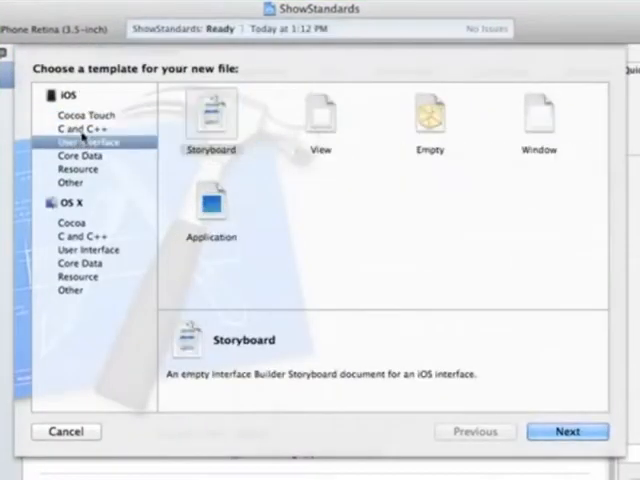
pyautogui.click(76, 130)
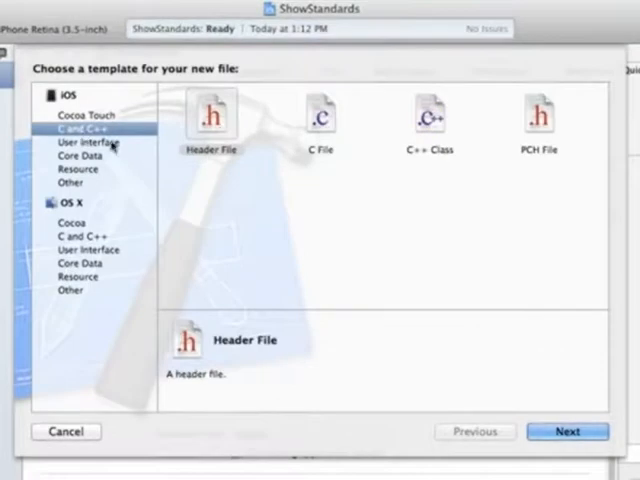
pyautogui.click(84, 140)
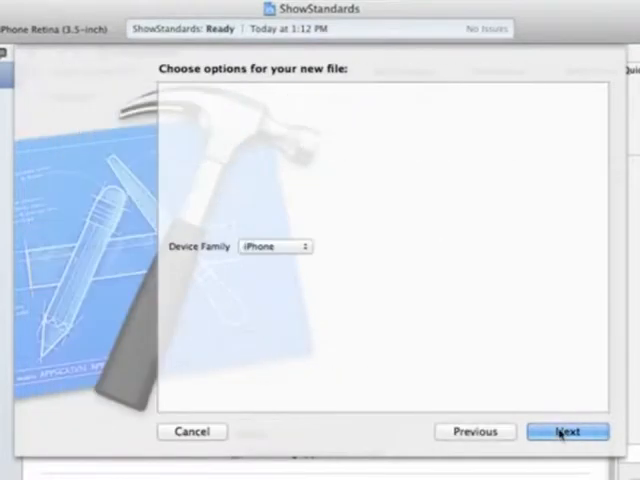
pyautogui.click(568, 432)
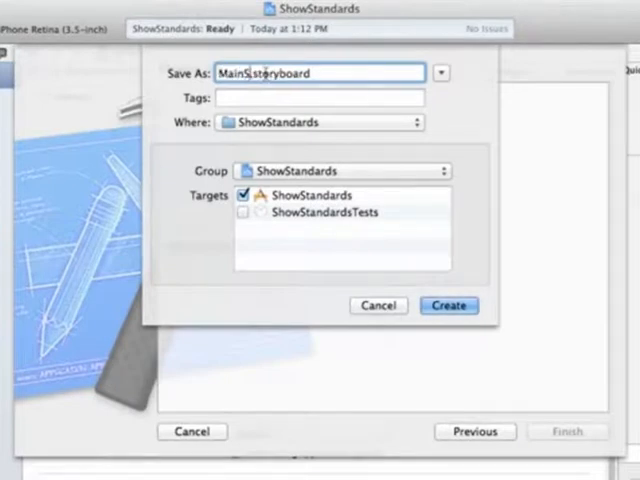
pyautogui.write('howStandards')
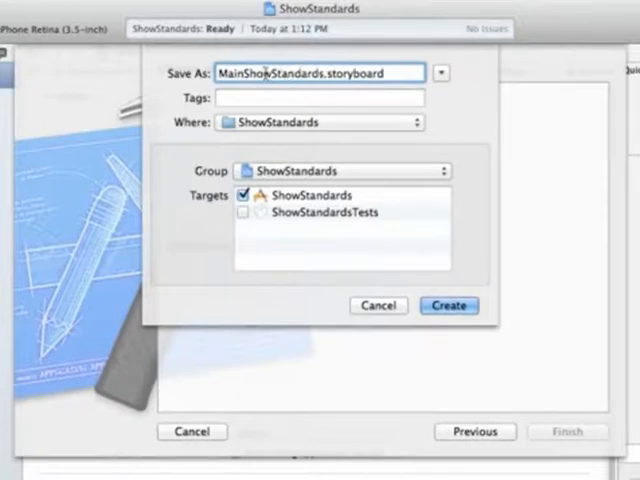
pyautogui.moveTo(424, 264)
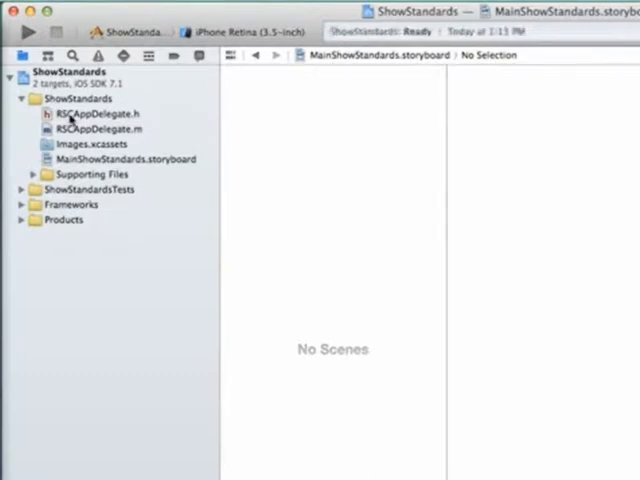
# Select MainShowStandards.storyboard and add a View Controller scene to its canvas
pyautogui.click(120, 160)
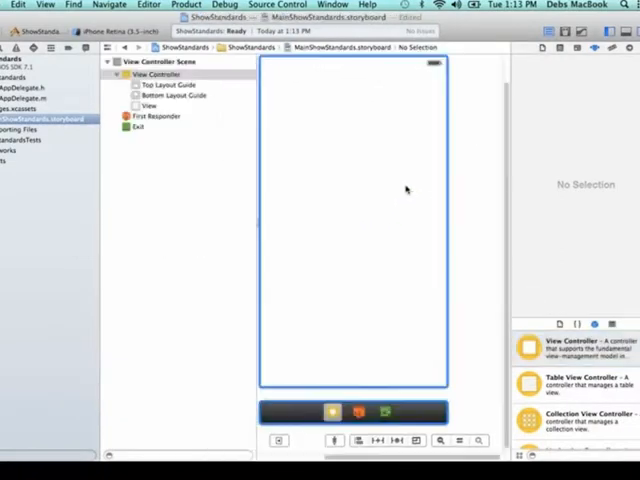
pyautogui.click(152, 74)
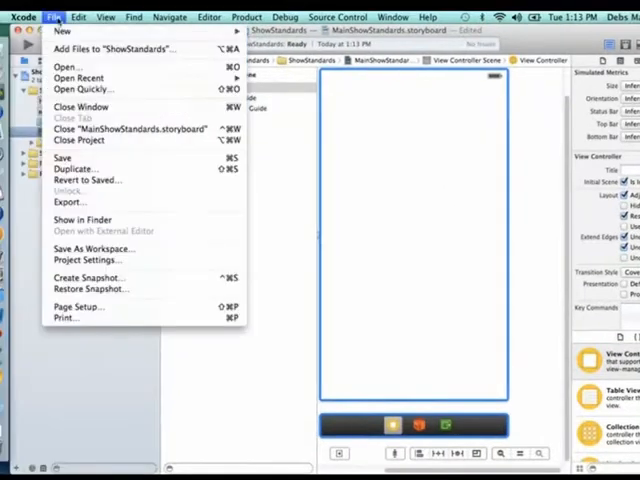
pyautogui.moveTo(80, 36)
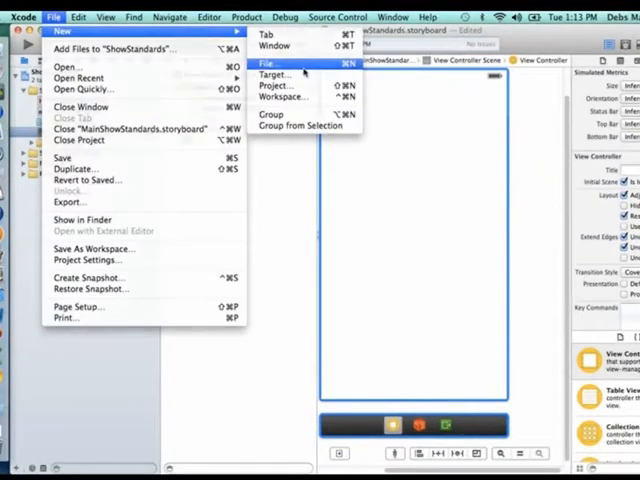
# Configure a Cocoa Touch Objective-C class RSCMyTestViewController subclassing UIViewController
pyautogui.click(262, 64)
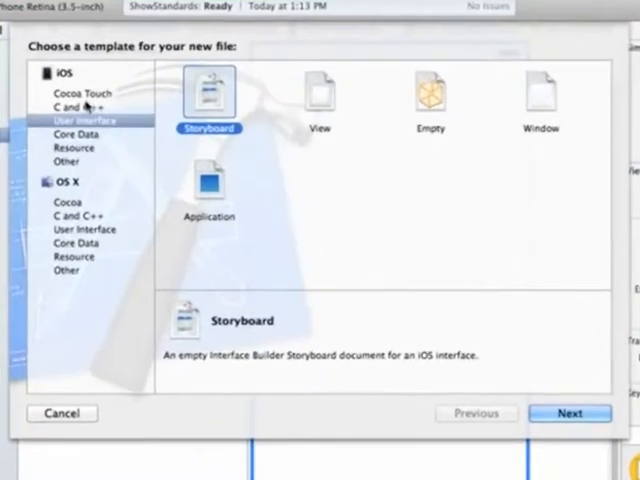
pyautogui.click(76, 104)
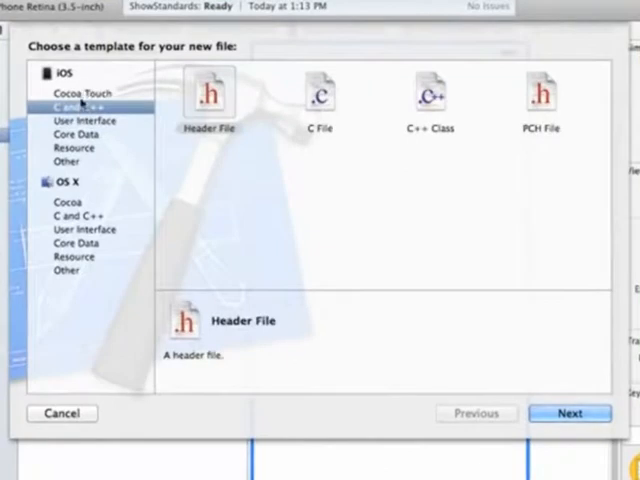
pyautogui.click(76, 90)
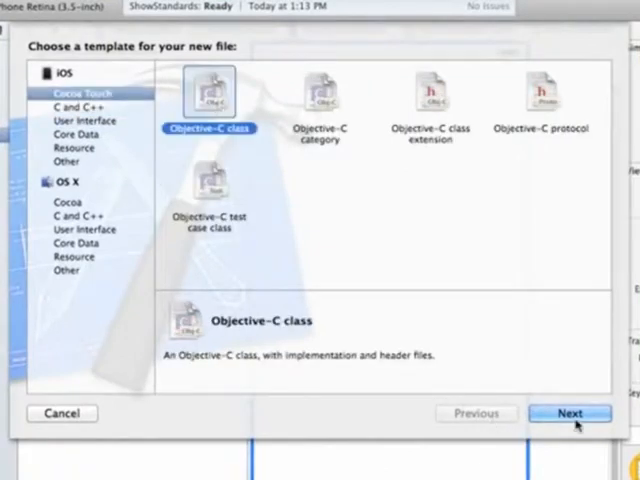
pyautogui.click(570, 414)
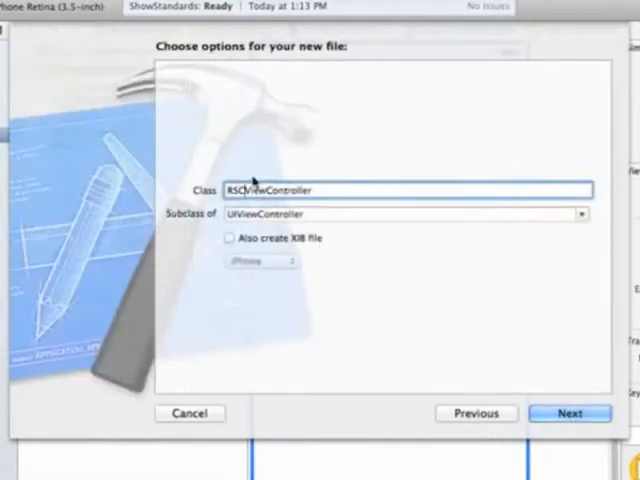
pyautogui.moveTo(260, 200)
pyautogui.write('MyTest')
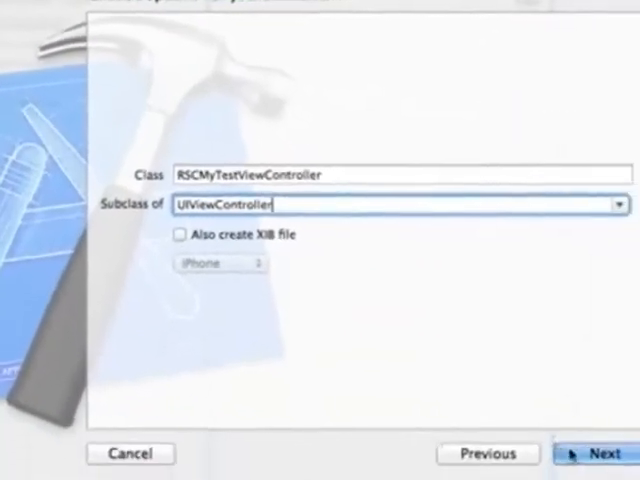
pyautogui.click(590, 452)
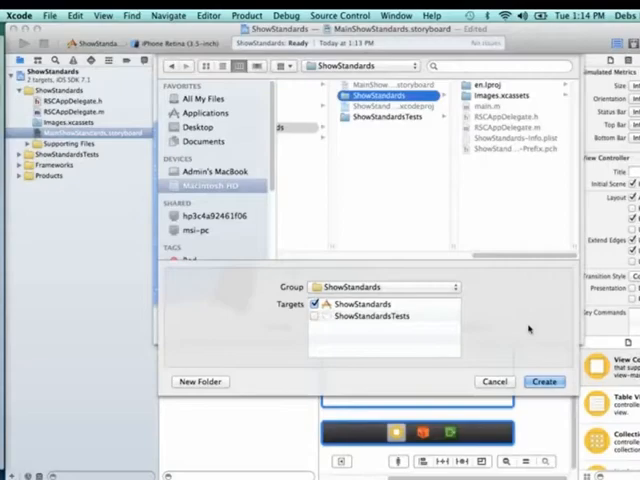
# Save the class files into the ShowStandards group, view RSCAppDelegate.m, and return to the storyboard
pyautogui.click(544, 380)
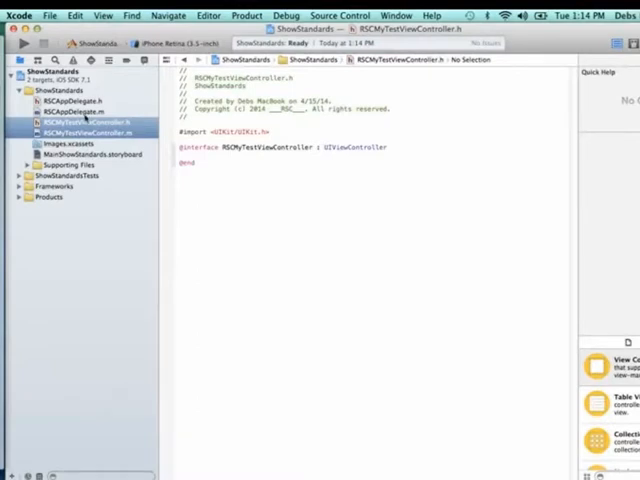
pyautogui.click(76, 112)
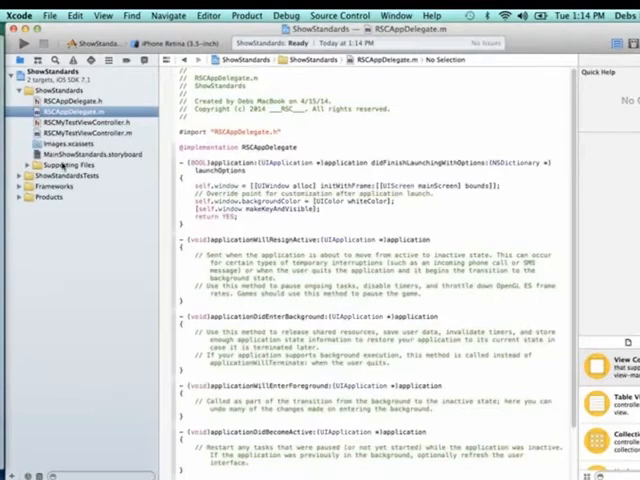
pyautogui.click(92, 154)
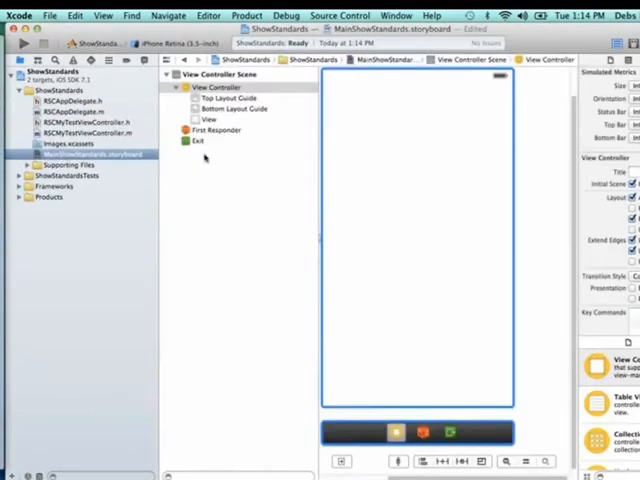